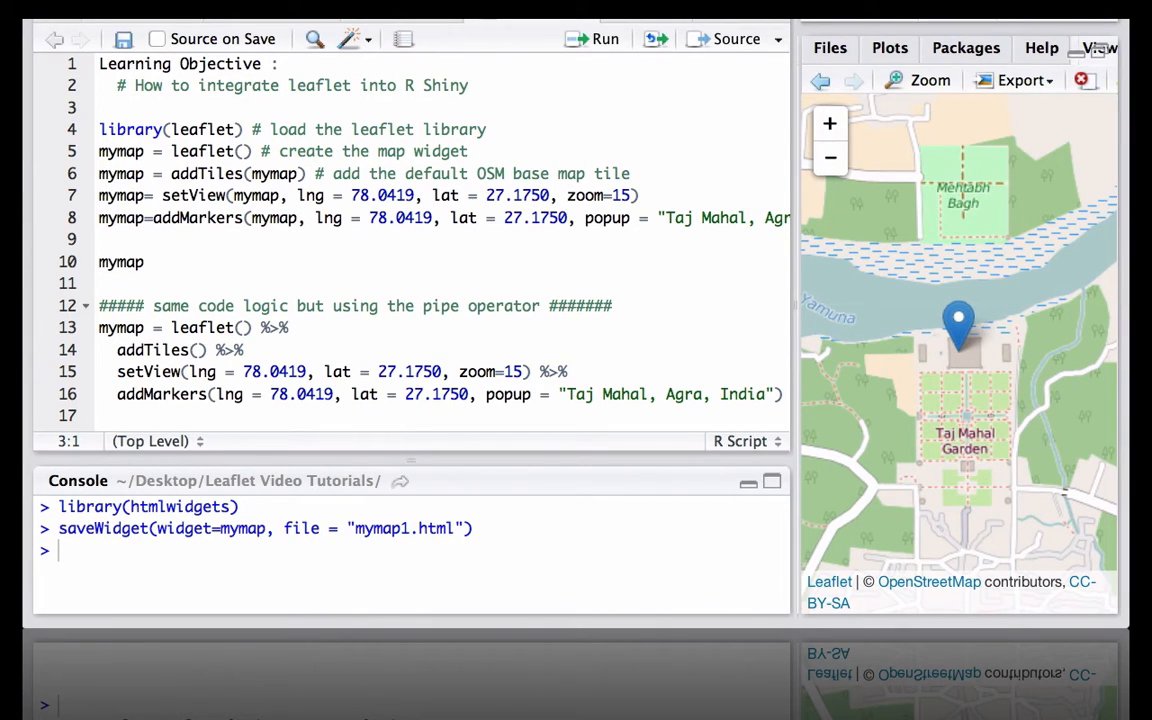
# - Add the notes 'ui.r' and 'leafletOutput()' under the Shiny learning objective
pyautogui.write('ui.r')
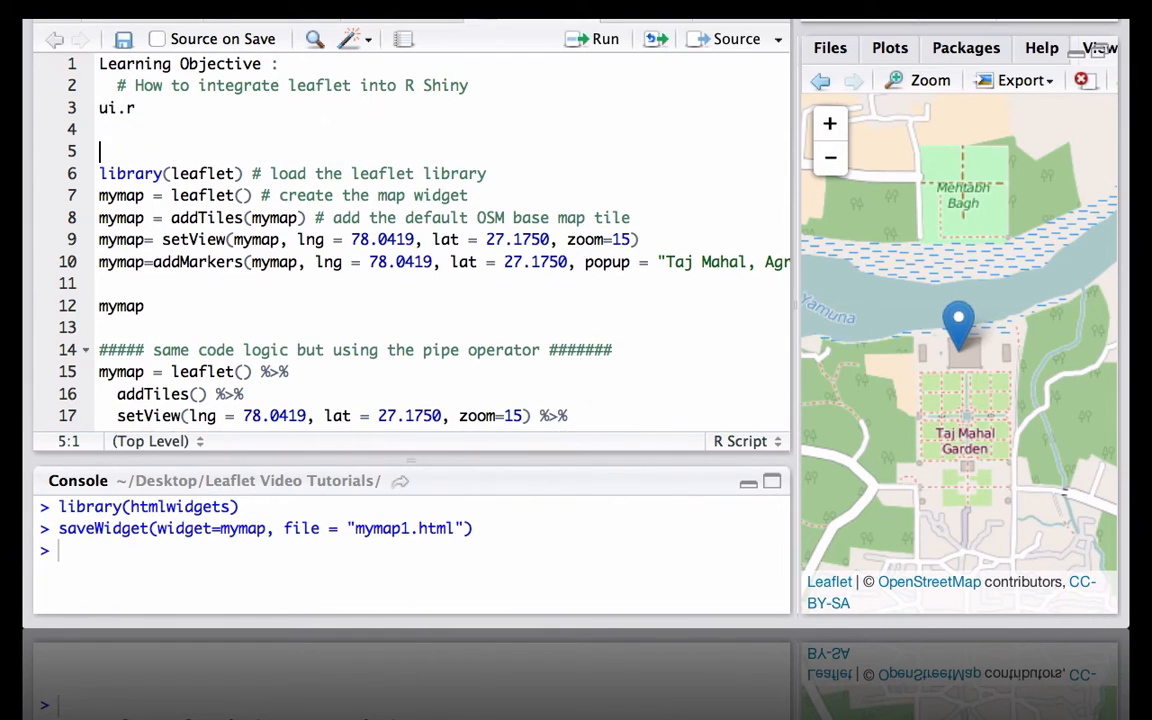
pyautogui.write('leafletOutput(')
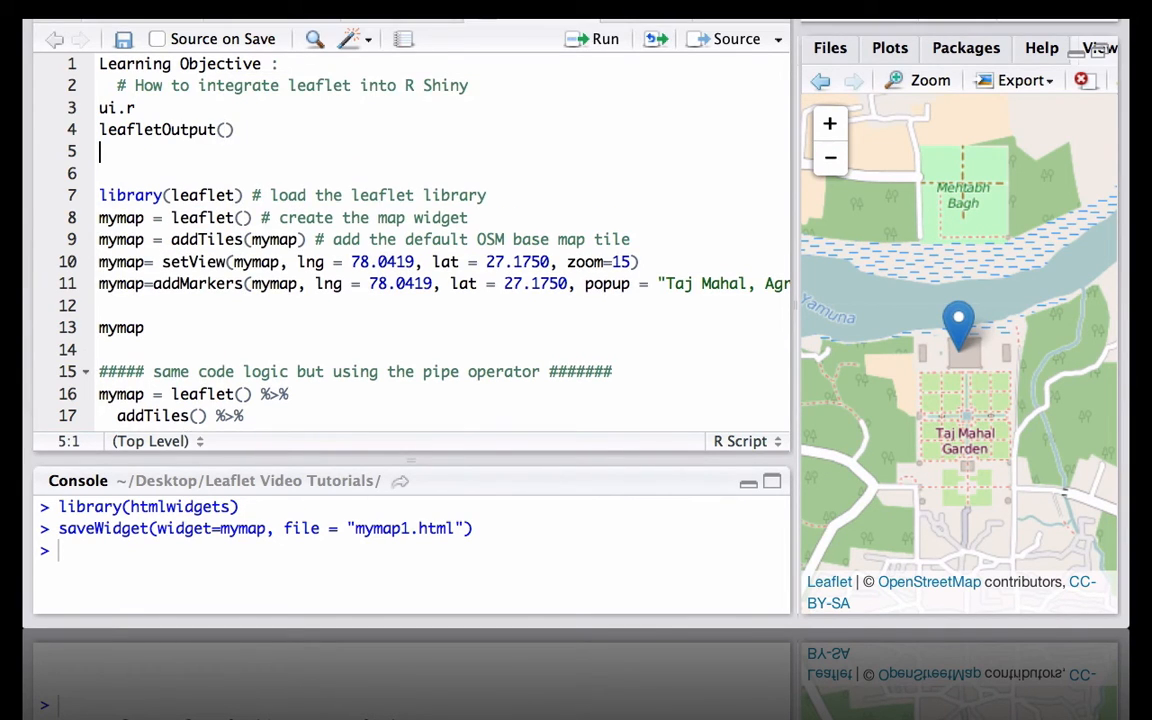
# - Add a 'server.r' note with 'renderLeaflet()' beneath it via autocomplete
pyautogui.write('server.r')
pyautogui.write('re')
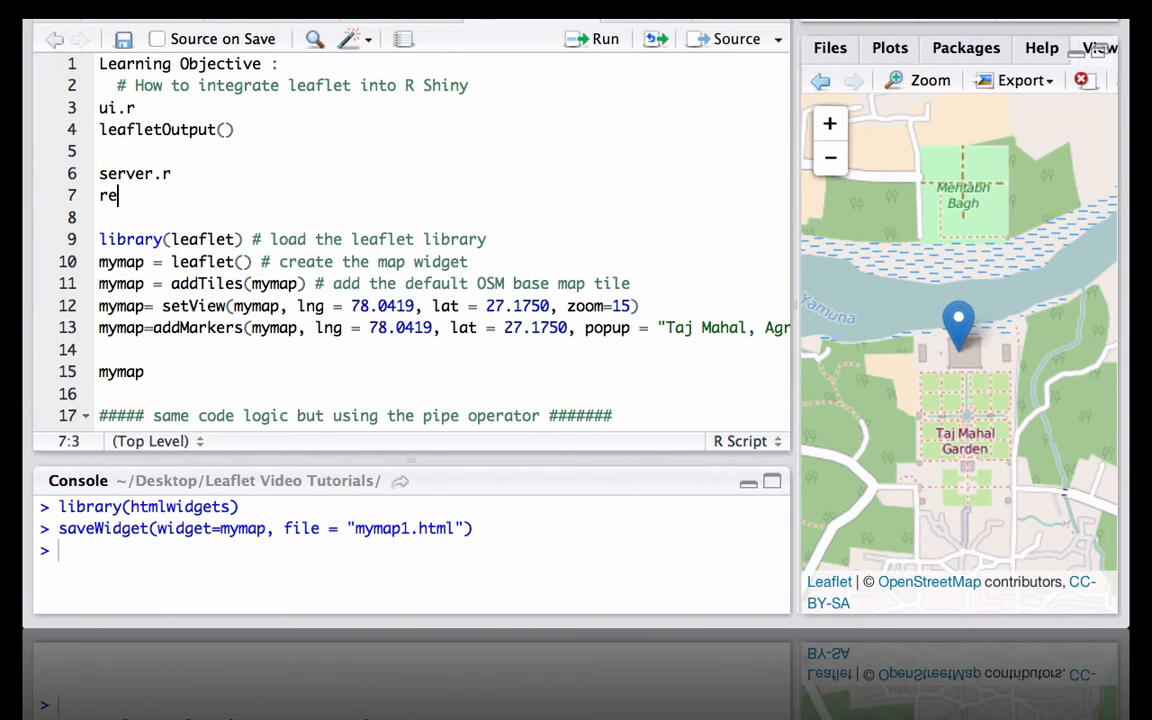
pyautogui.write('nderL')
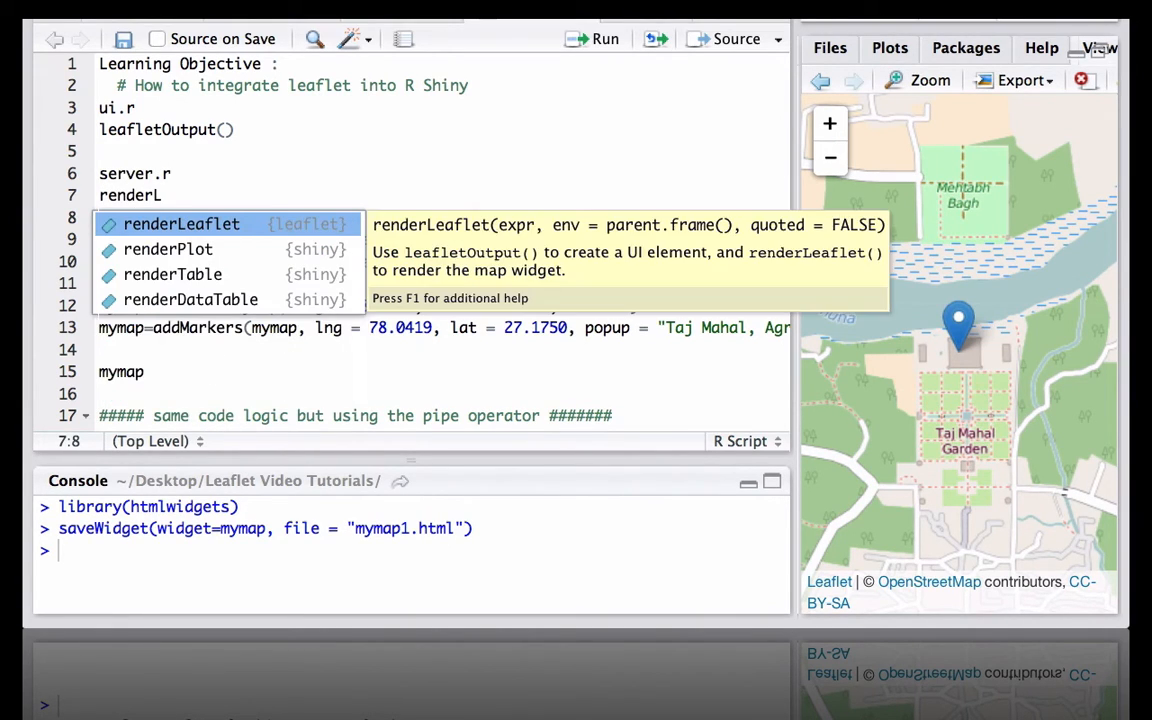
pyautogui.moveTo(561, 205)
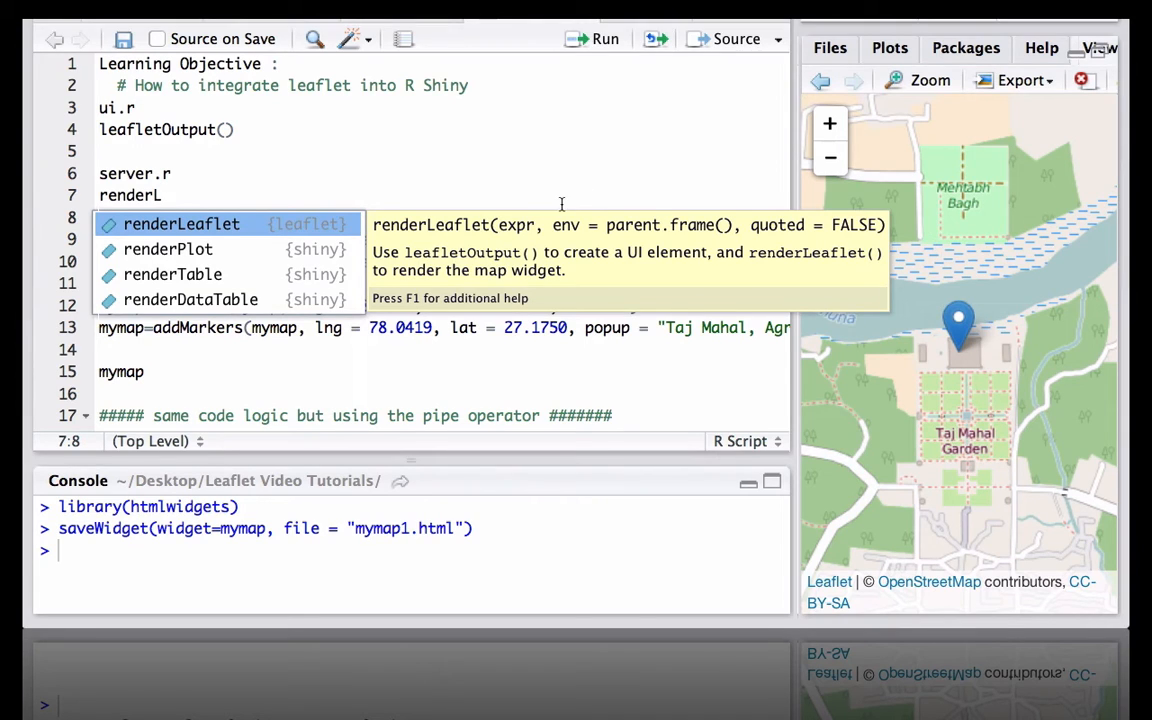
pyautogui.moveTo(513, 228)
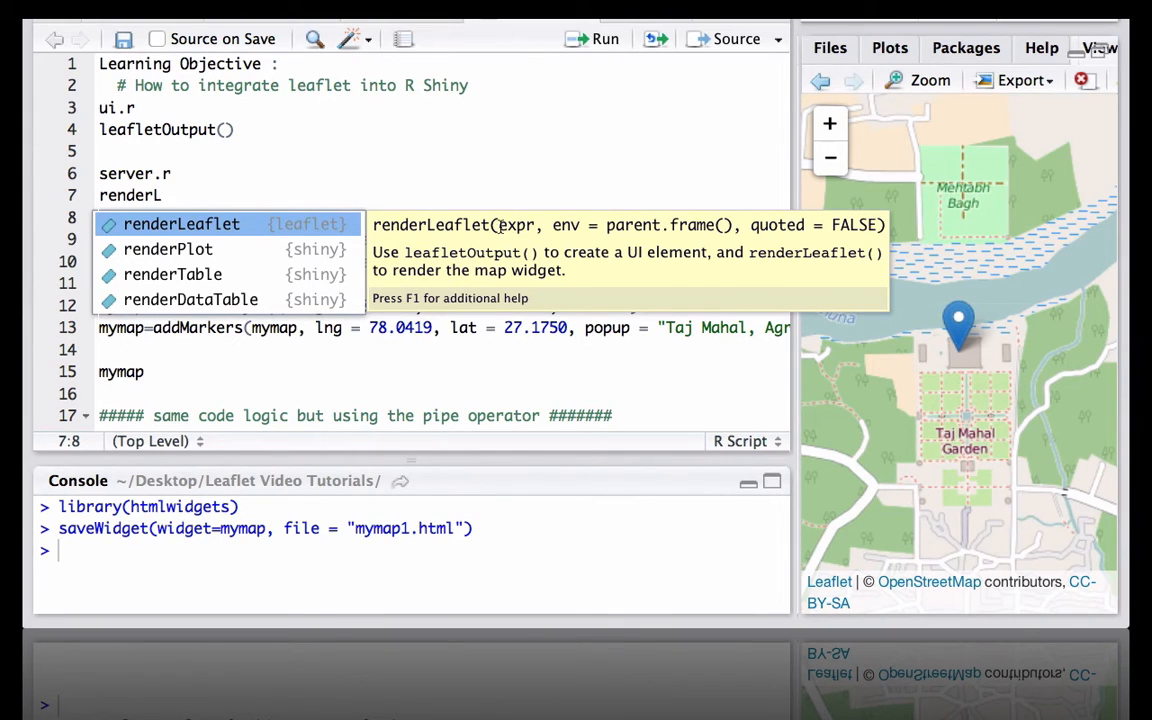
pyautogui.press('Tab')
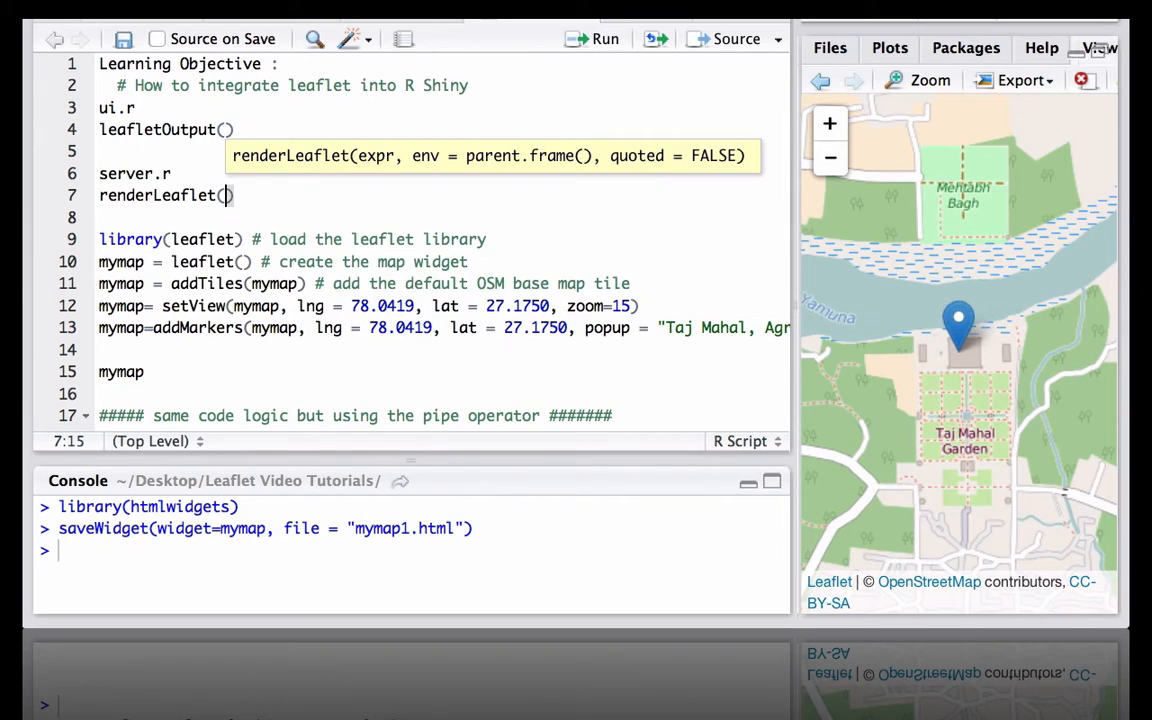
pyautogui.moveTo(354, 207)
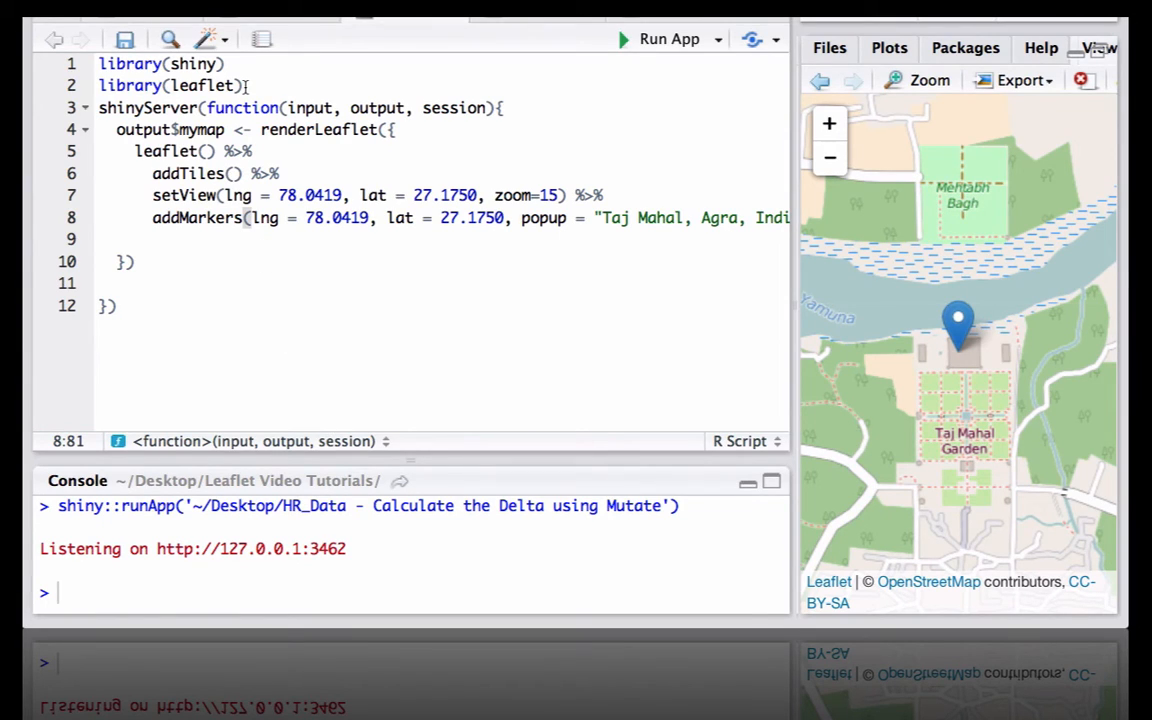
# - Highlight the library lines, renderLeaflet call and its map-building pipeline in server.R
pyautogui.doubleClick(203, 85)
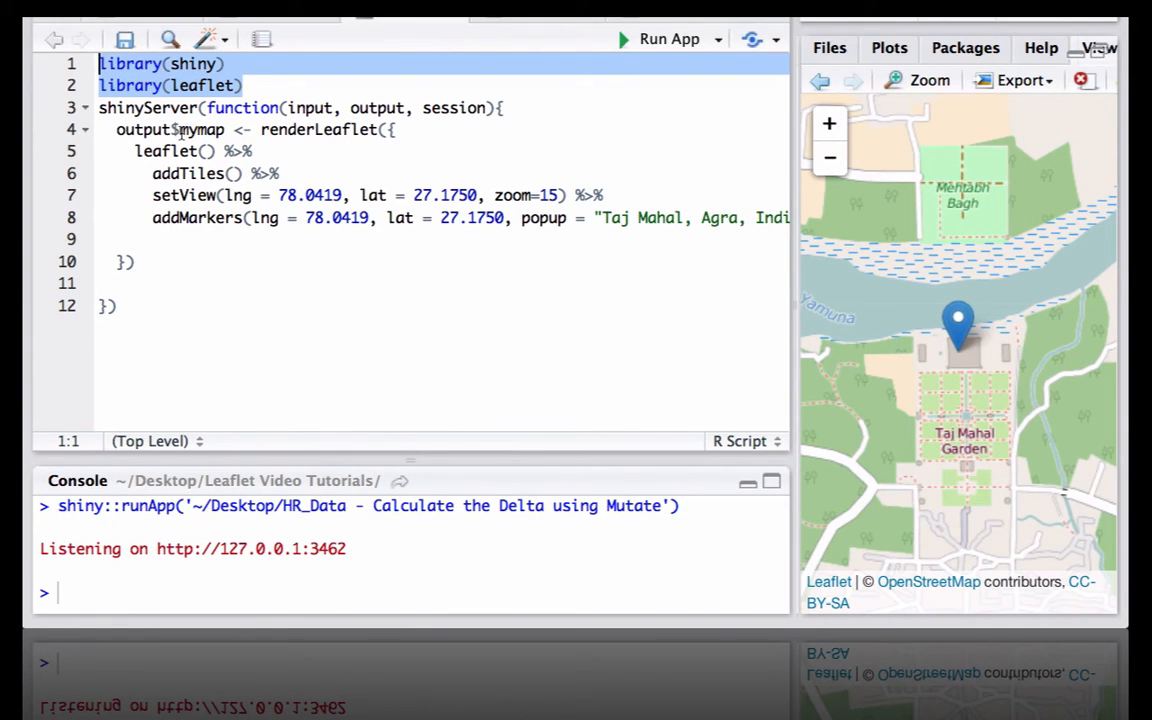
pyautogui.doubleClick(201, 129)
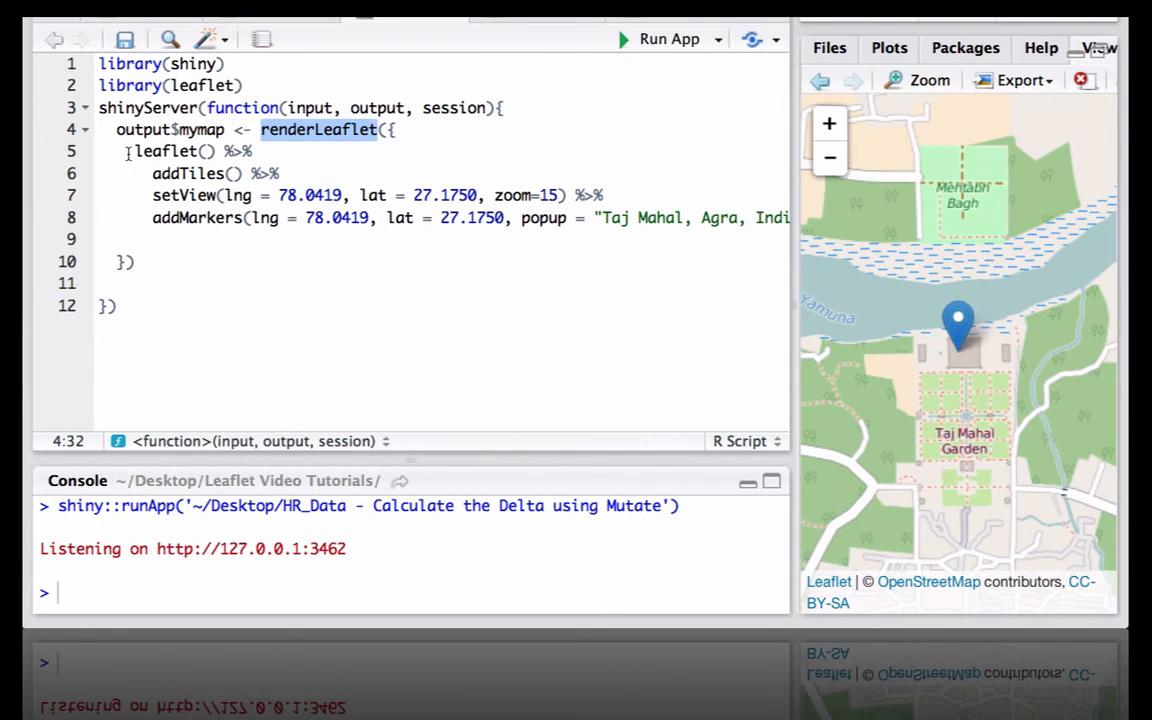
pyautogui.moveTo(135, 150); pyautogui.dragTo(240, 218)
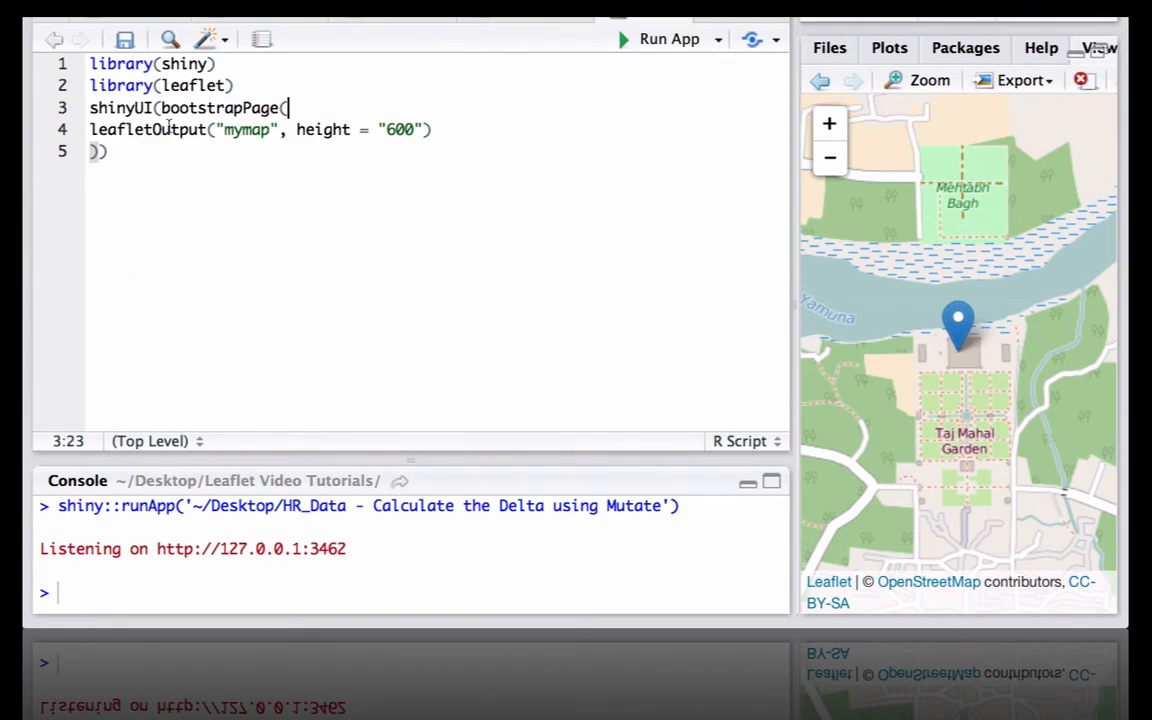
# - Highlight leafletOutput and its 'mymap' name in ui.R against output$mymap in server.R
pyautogui.doubleClick(117, 129)
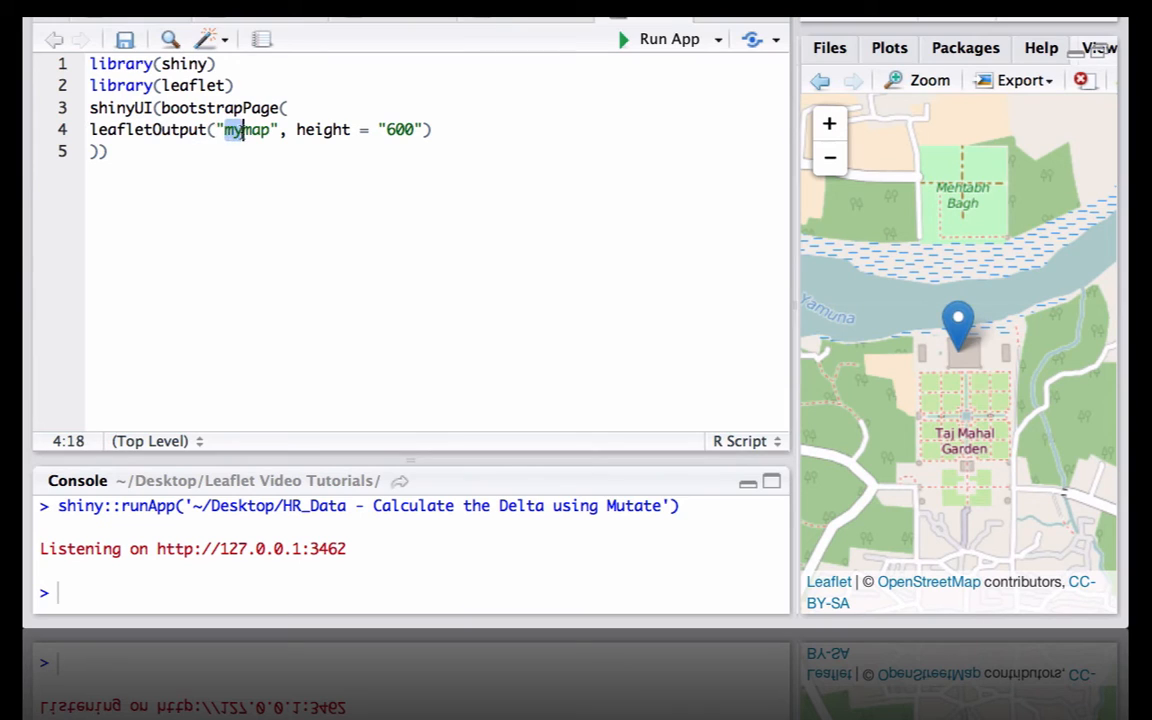
pyautogui.doubleClick(247, 130)
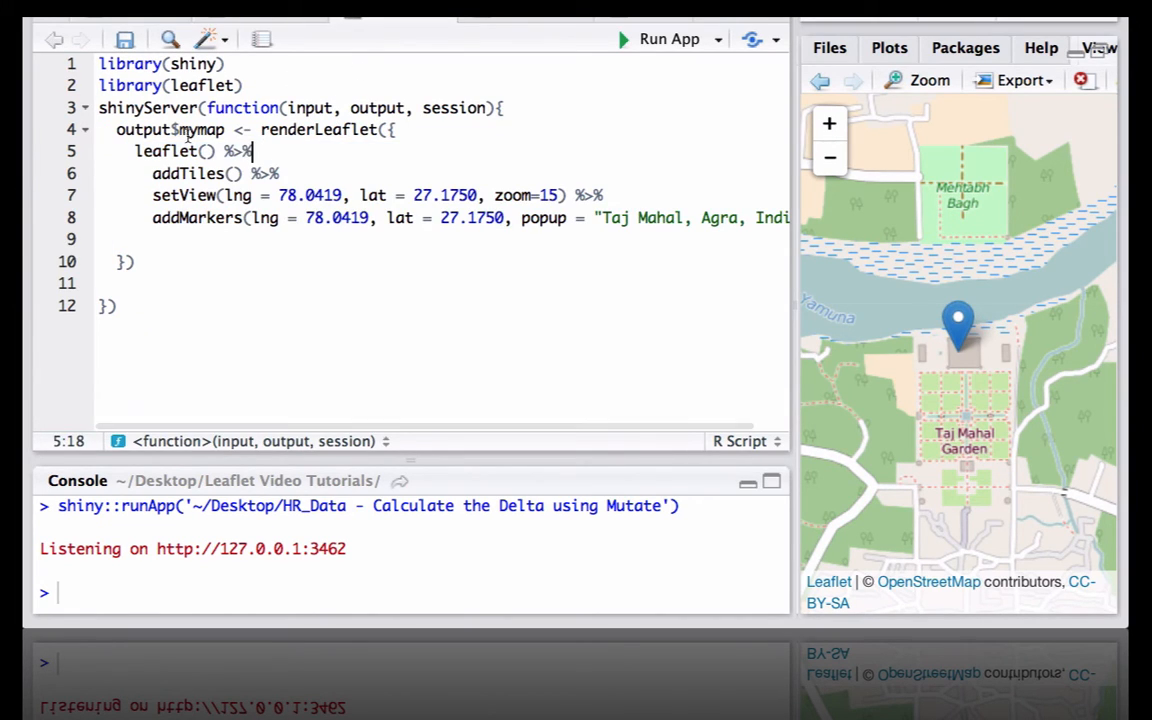
pyautogui.doubleClick(200, 129)
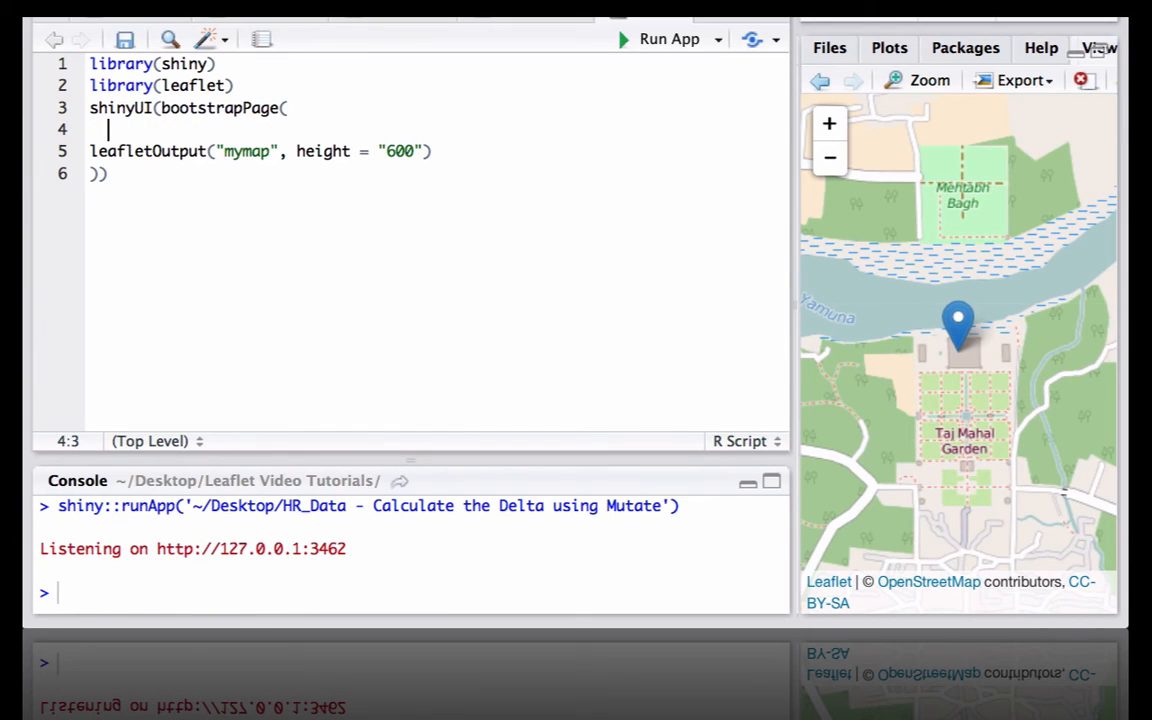
# - Type h5("Integrating leaflet with Shiny - mapping Taj Mahal") above leafletOutput
pyautogui.write('h5()')
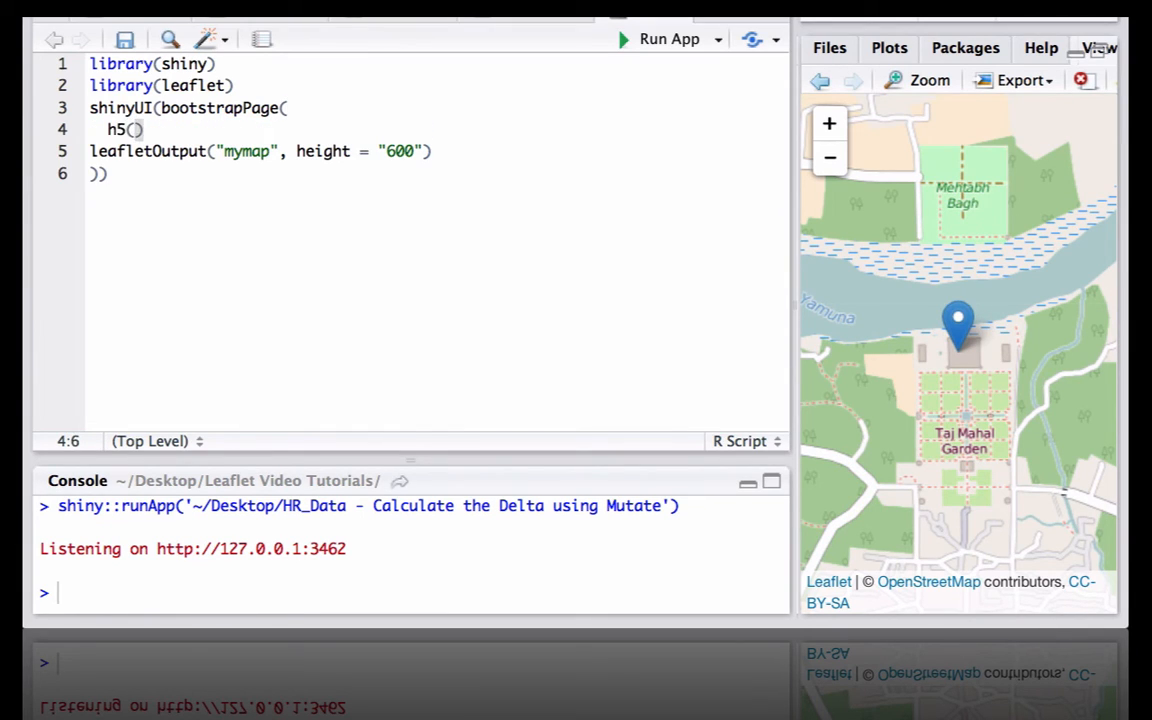
pyautogui.write('Integra"')
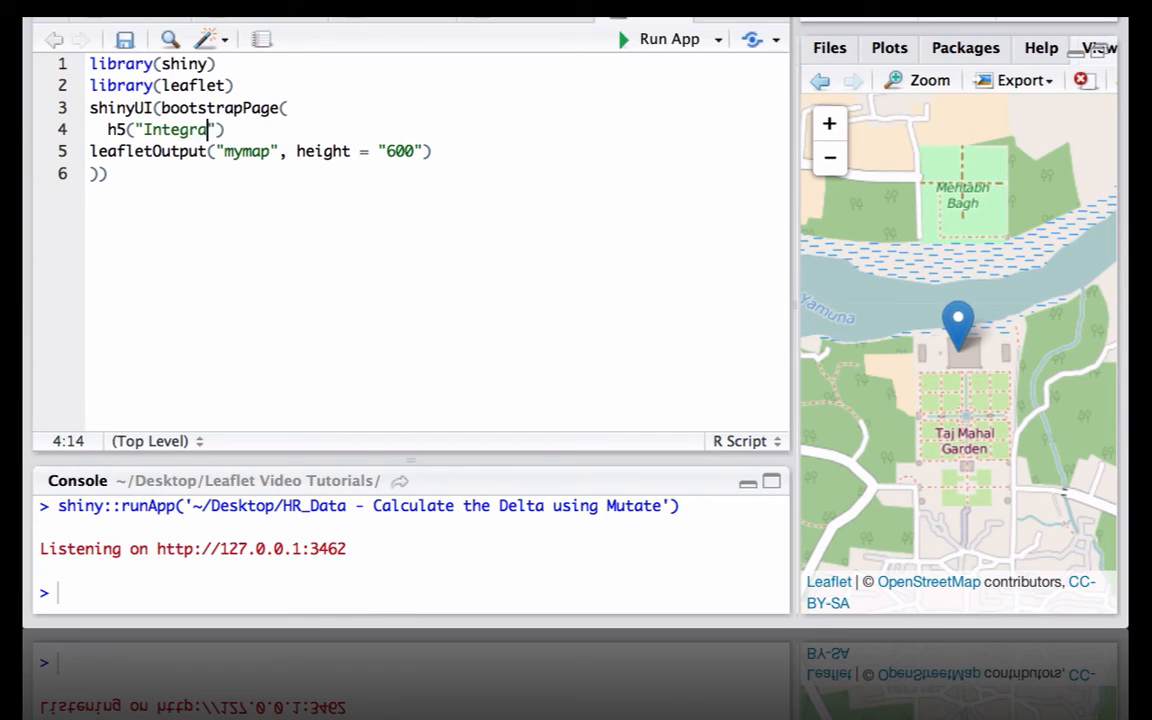
pyautogui.write('ting')
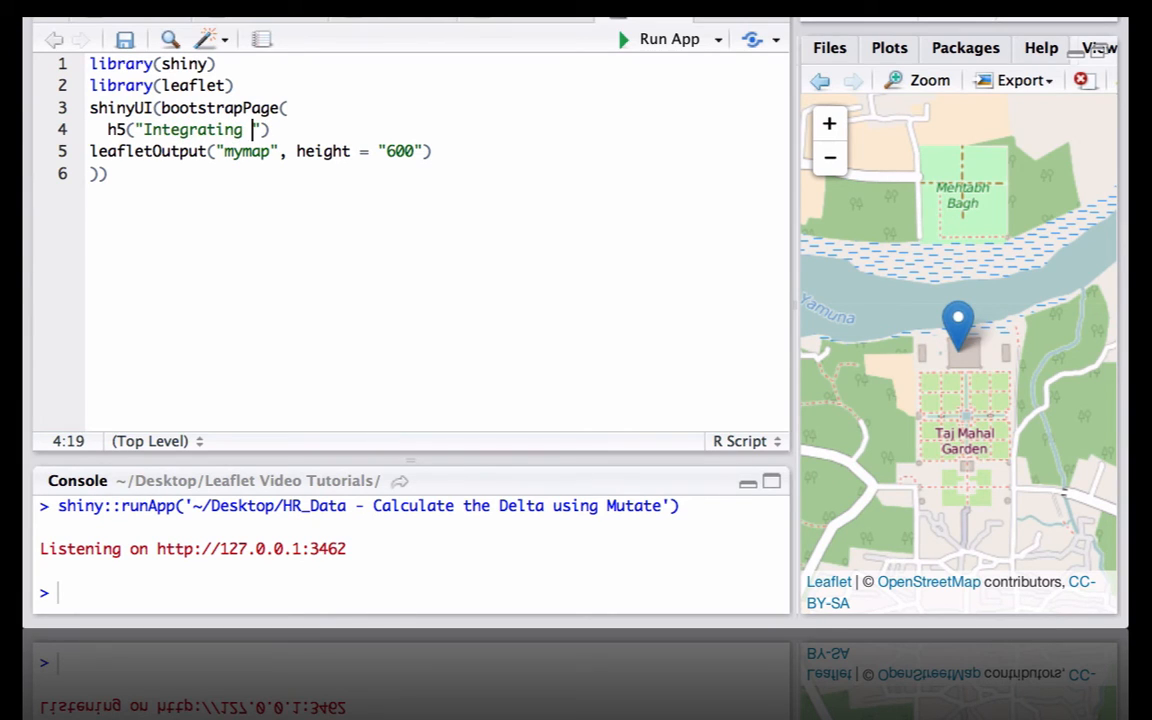
pyautogui.write('leaflet')
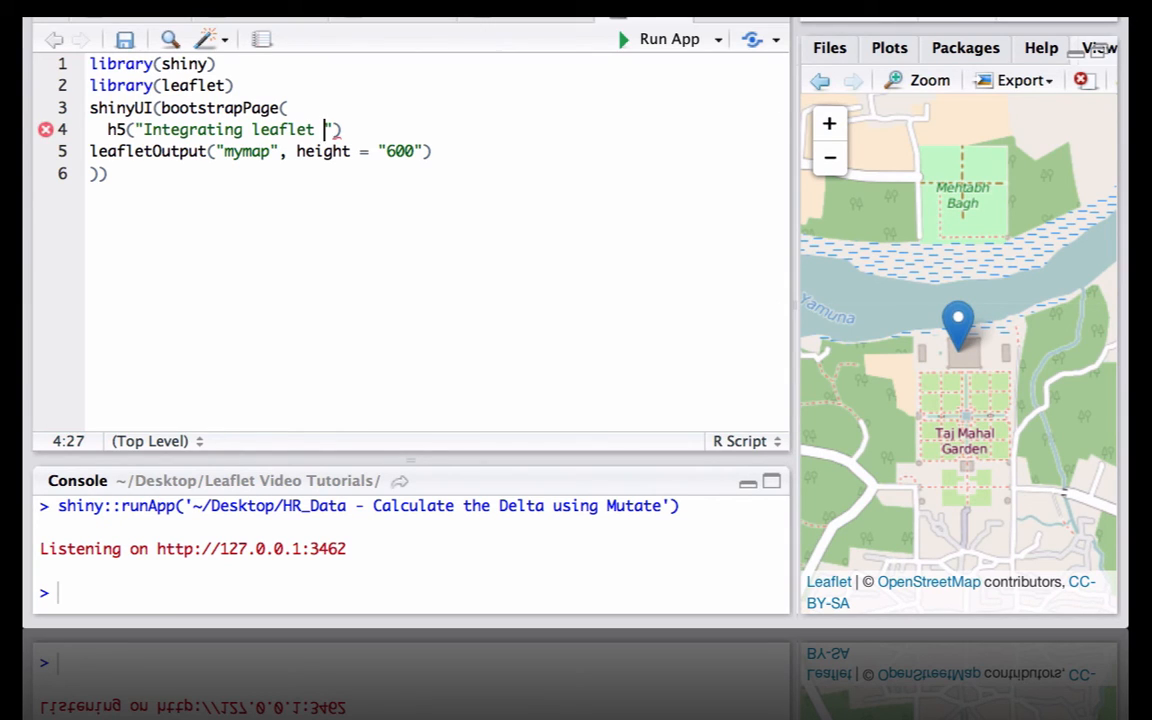
pyautogui.write('with Shiny')
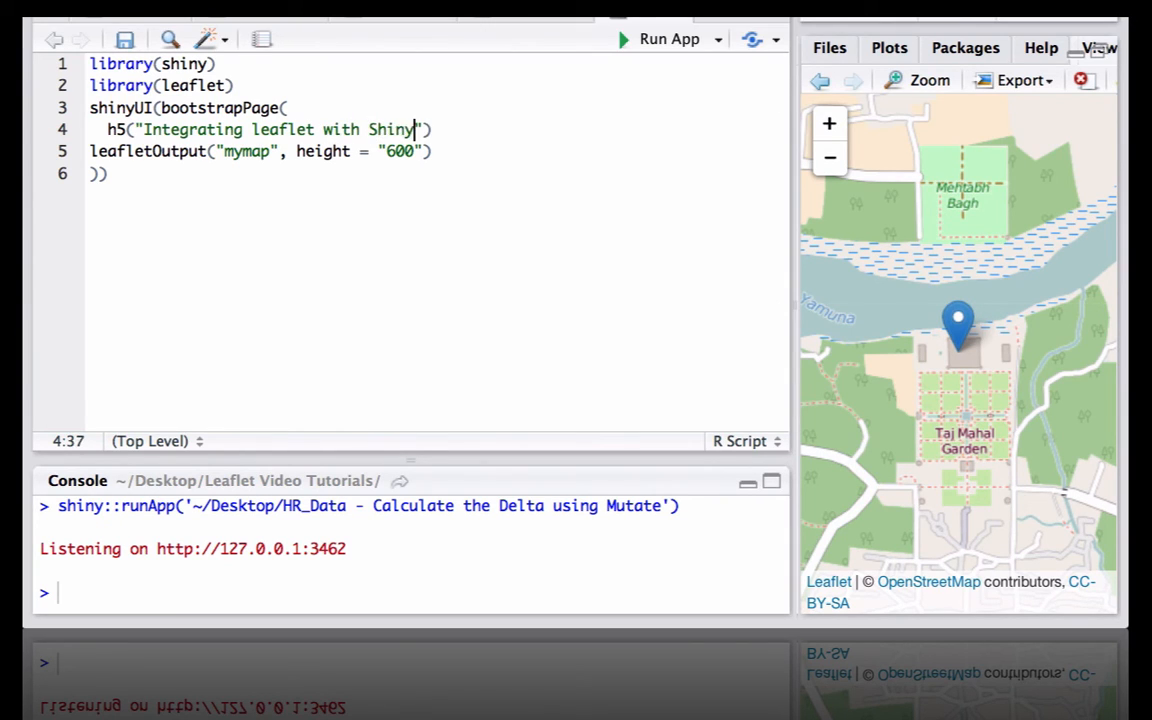
pyautogui.write('- mapping Taj Mahal')
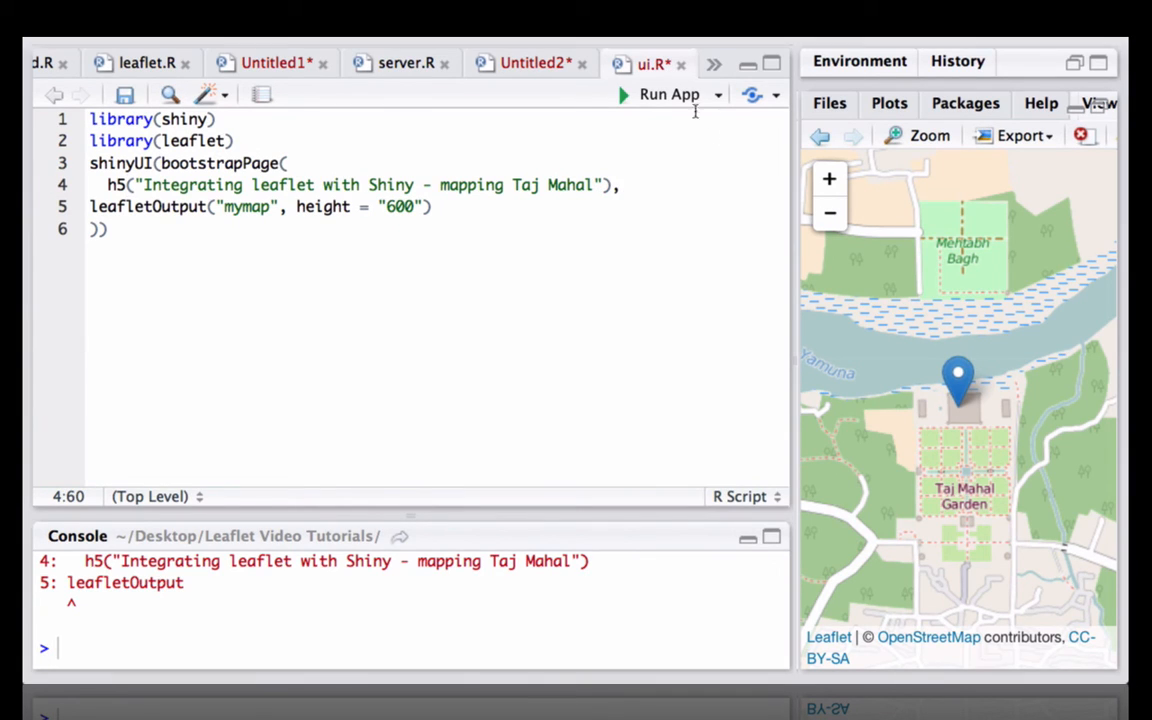
# - Run the Shiny app, saving the edited ui.R first
pyautogui.click(668, 93)
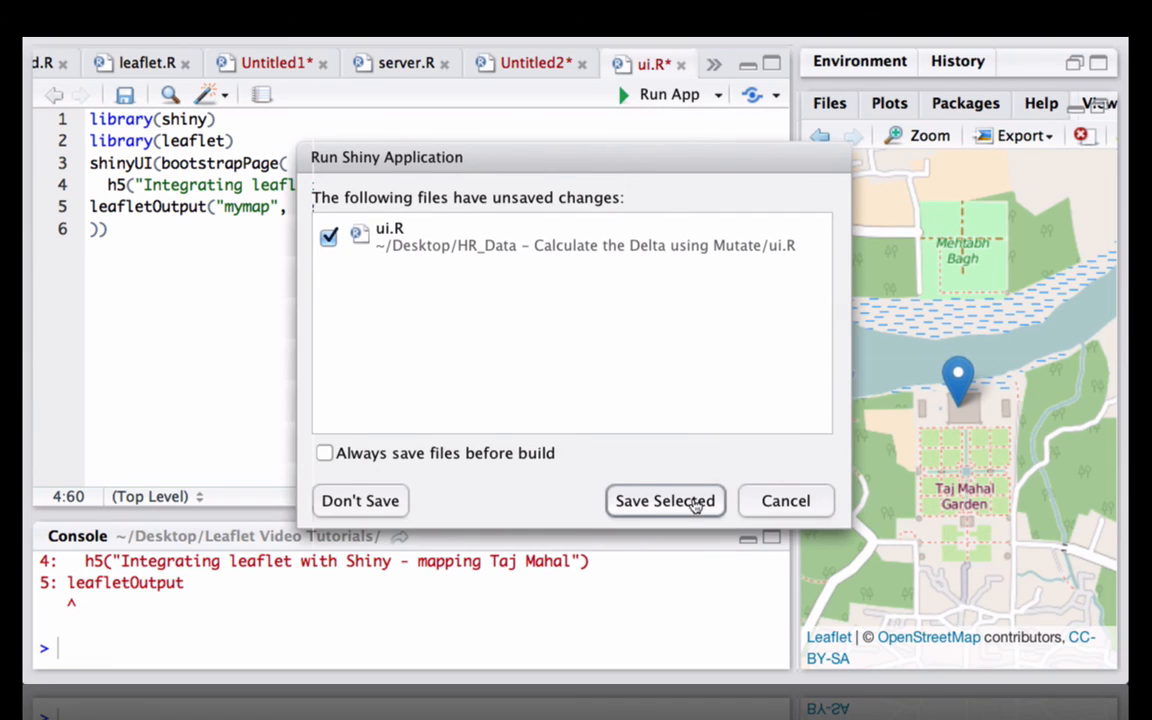
pyautogui.click(664, 500)
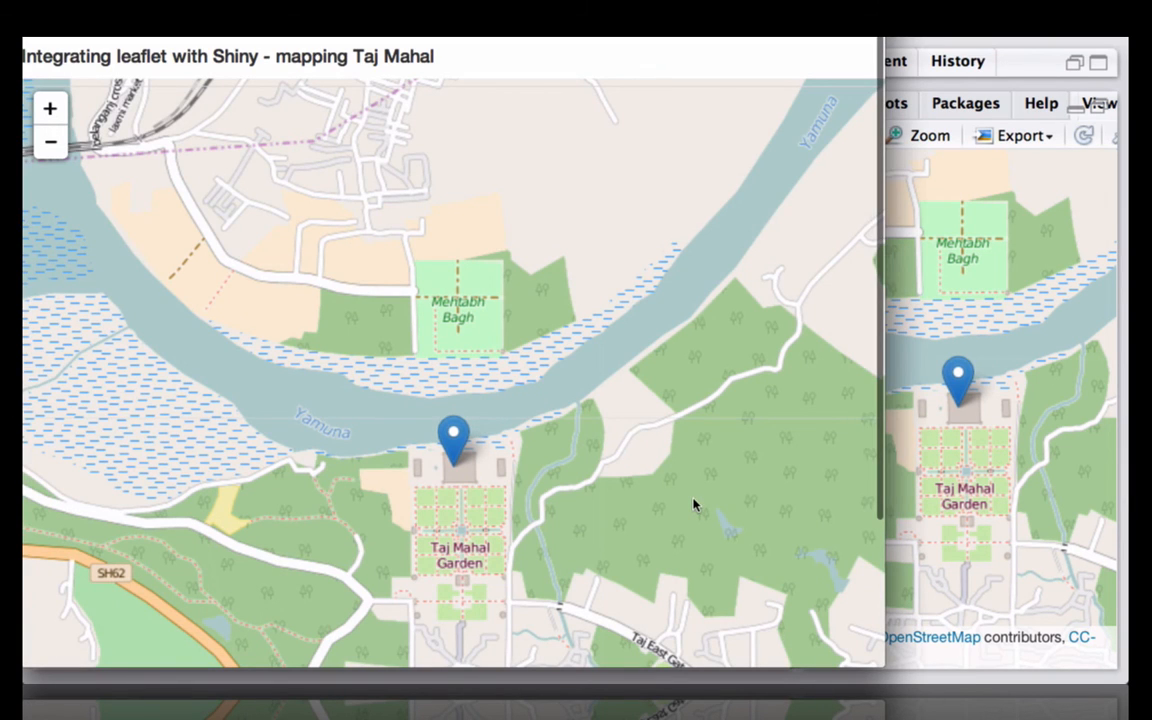